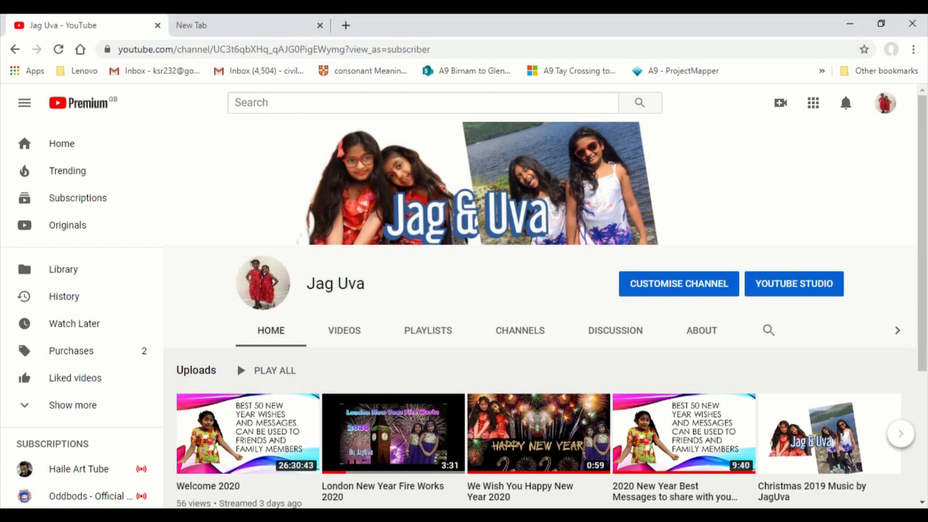
pyautogui.moveTo(533, 435)
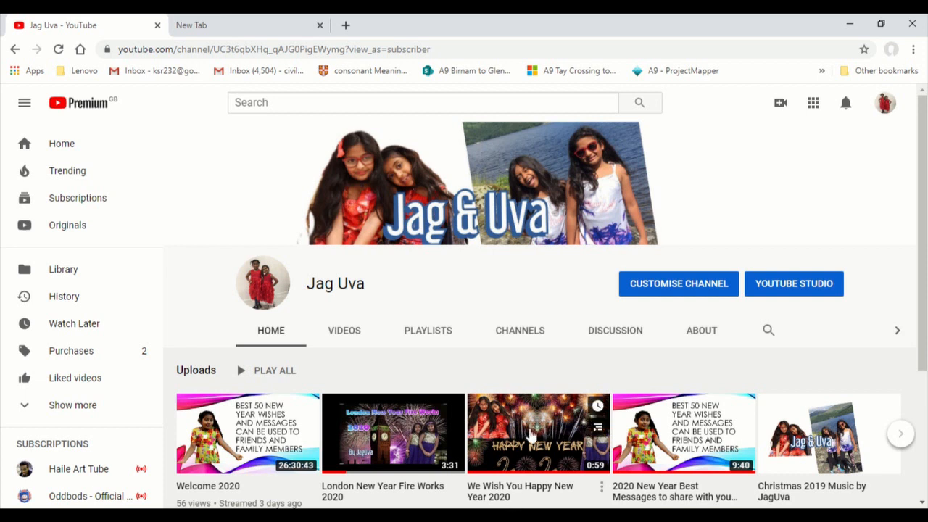
pyautogui.moveTo(536, 432)
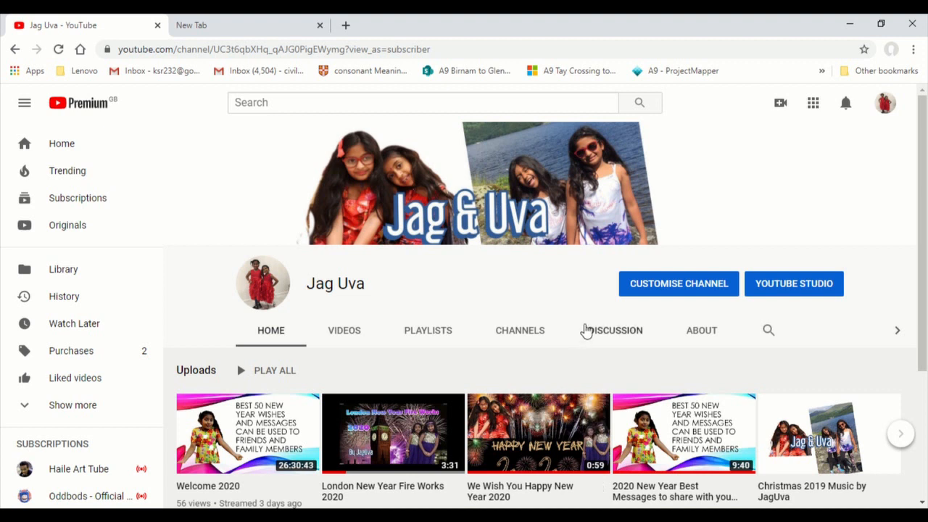
pyautogui.moveTo(781, 102)
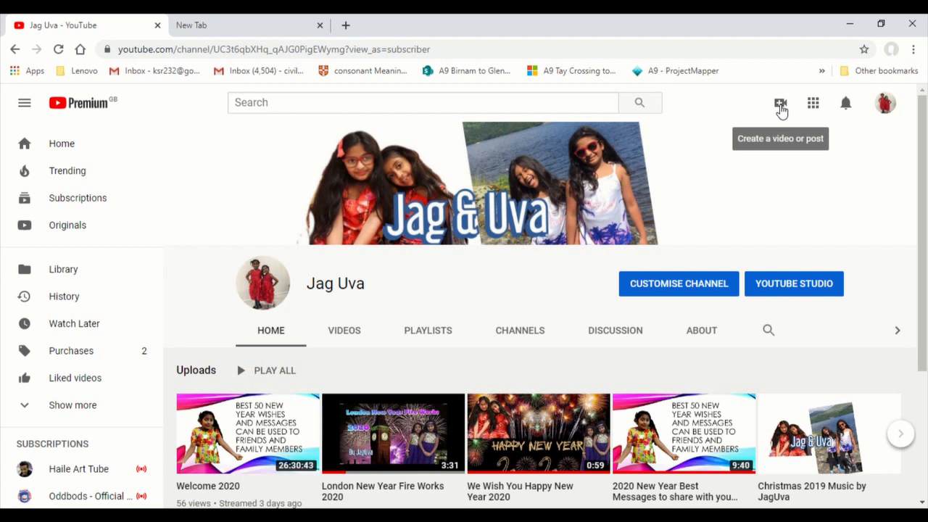
# Step: Choose Go live from the Create menu, reaching the page saying live streaming isn't available
pyautogui.click(781, 102)
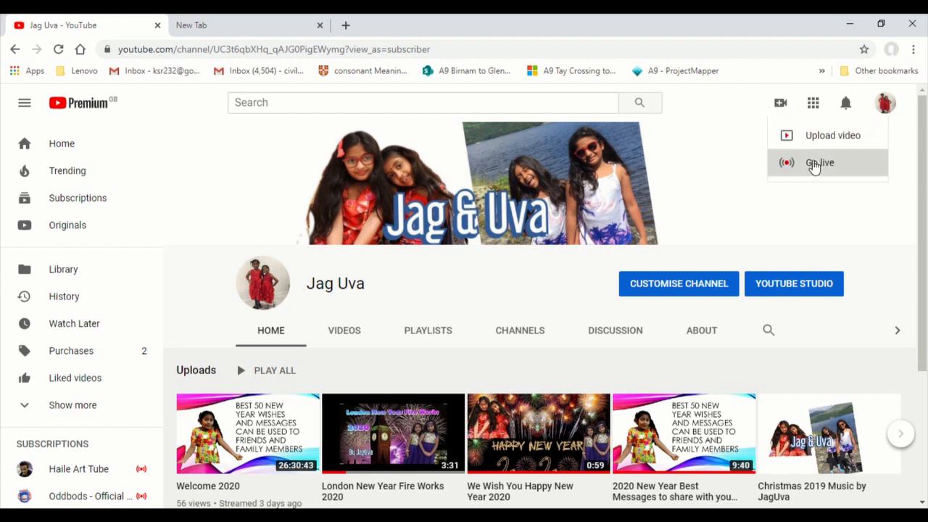
pyautogui.click(820, 161)
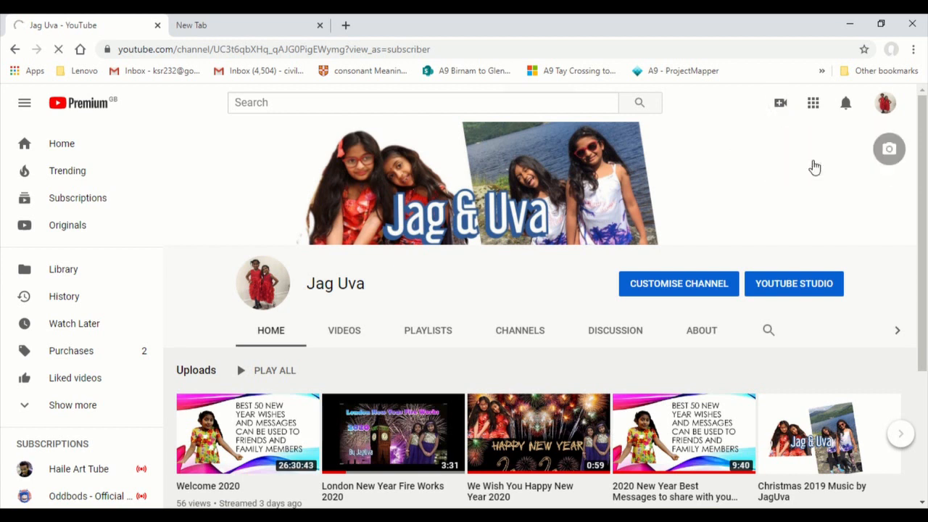
pyautogui.click(794, 283)
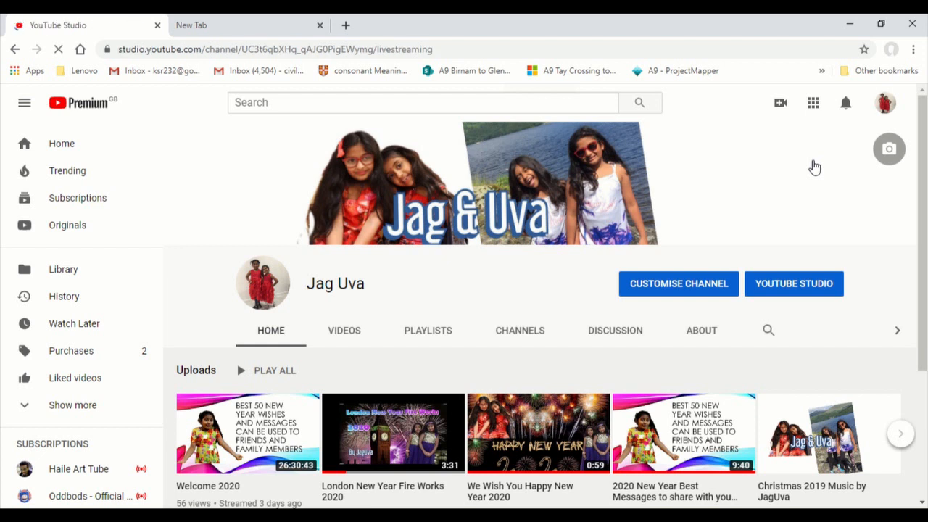
pyautogui.click(794, 283)
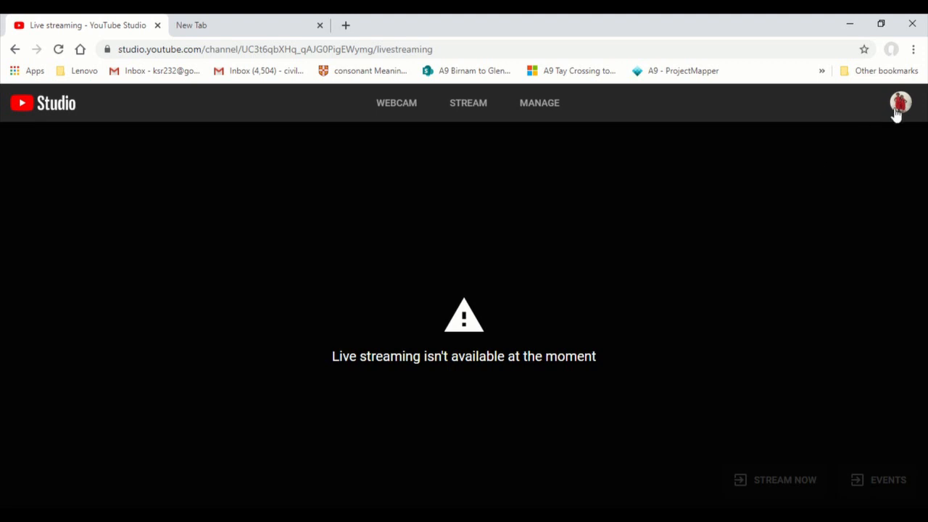
pyautogui.click(901, 102)
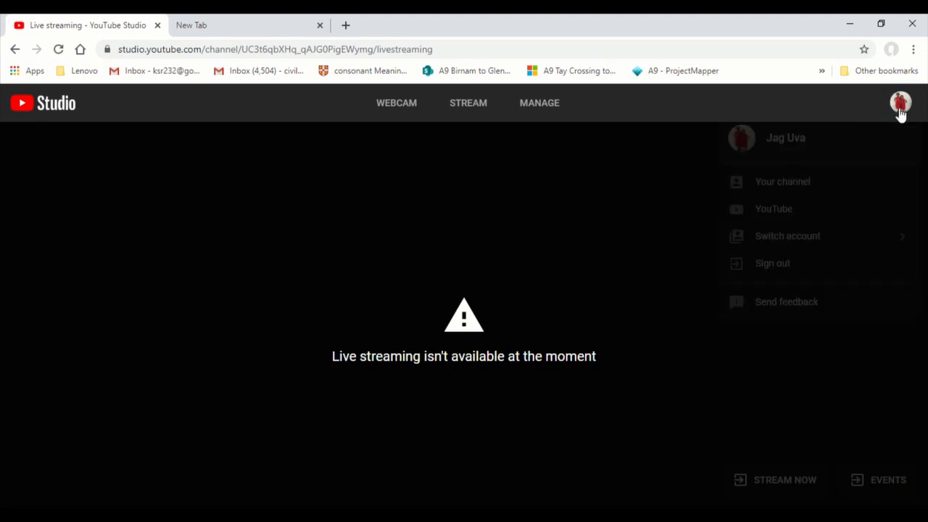
pyautogui.moveTo(803, 191)
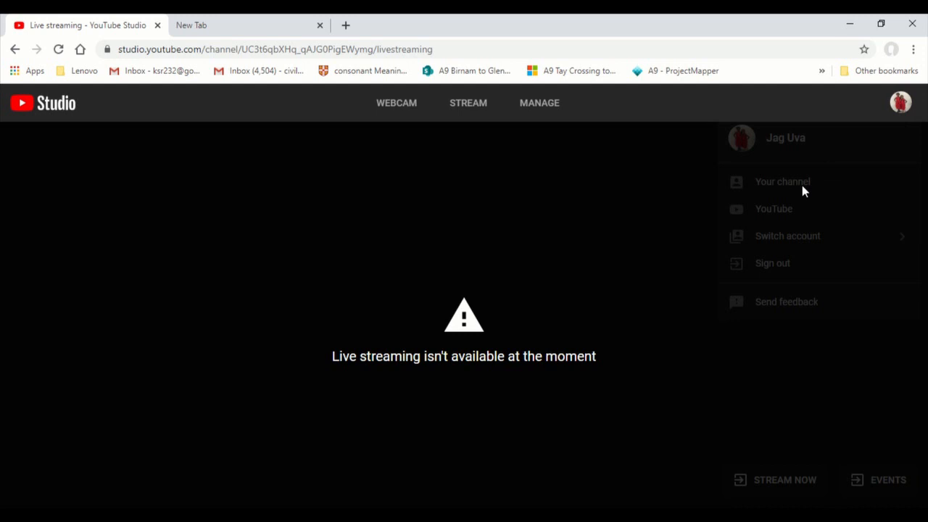
pyautogui.click(901, 102)
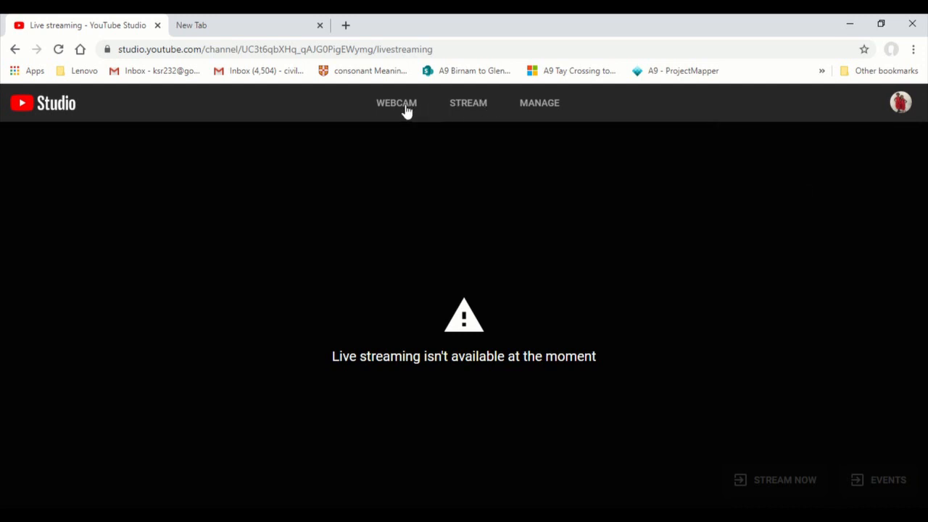
# Step: Move through Webcam and Stream to Manage, bringing up the Classic Live Streaming feedback survey
pyautogui.click(397, 102)
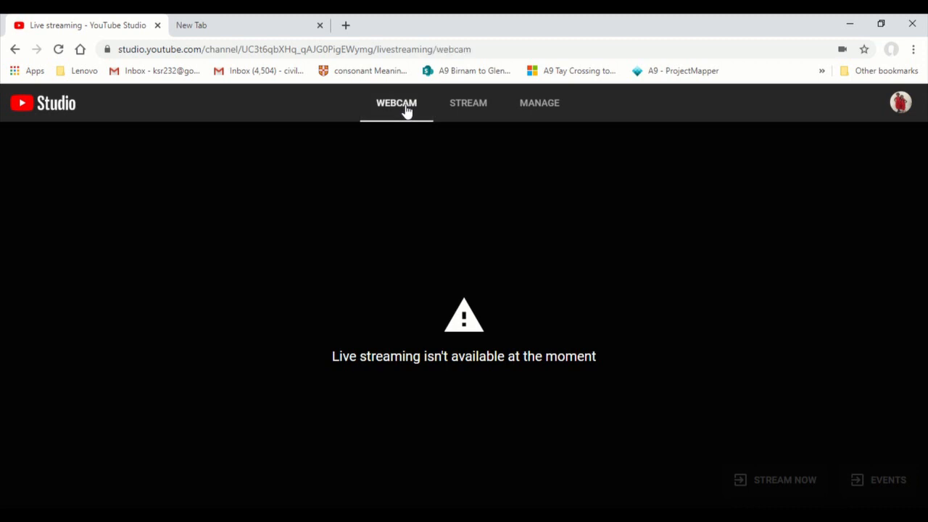
pyautogui.moveTo(591, 233)
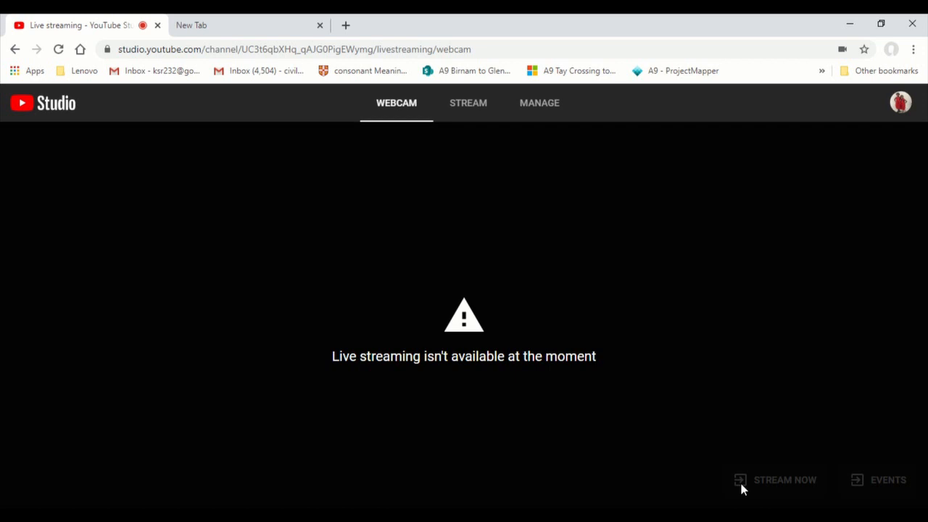
pyautogui.moveTo(469, 102)
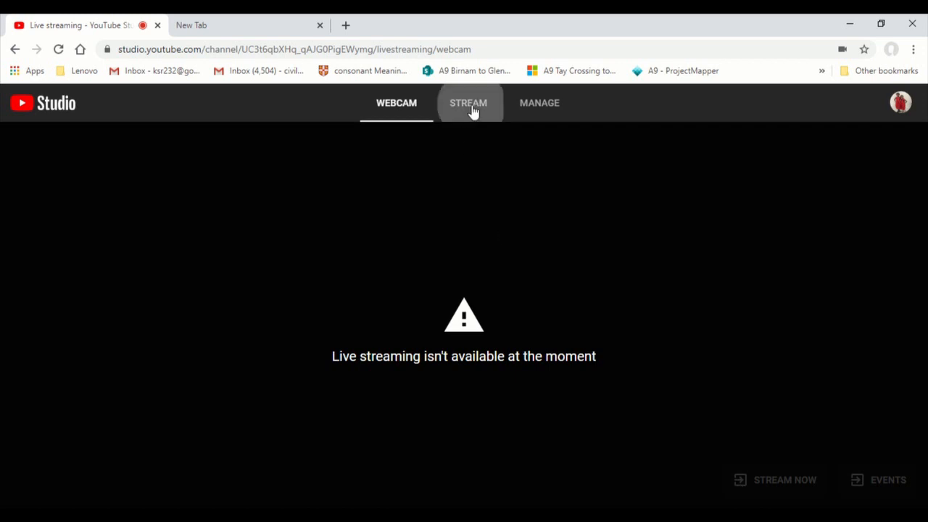
pyautogui.click(468, 103)
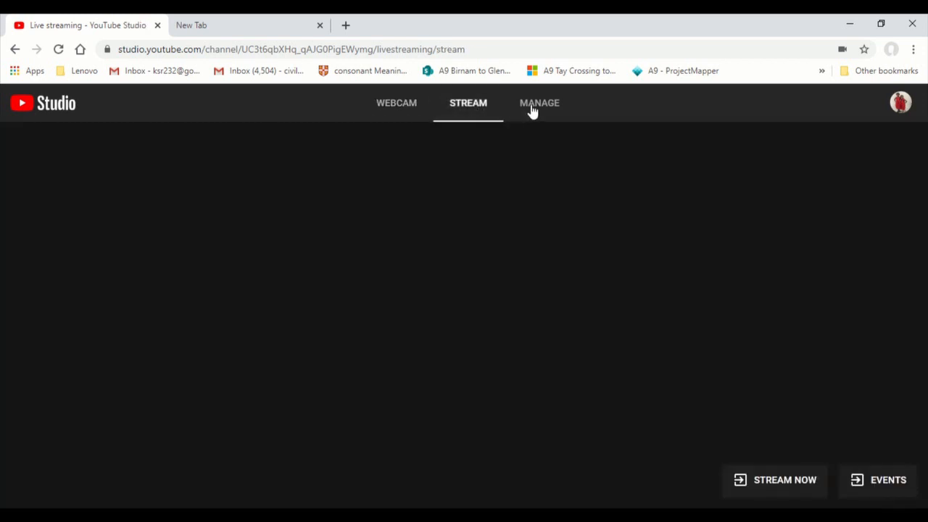
pyautogui.click(540, 102)
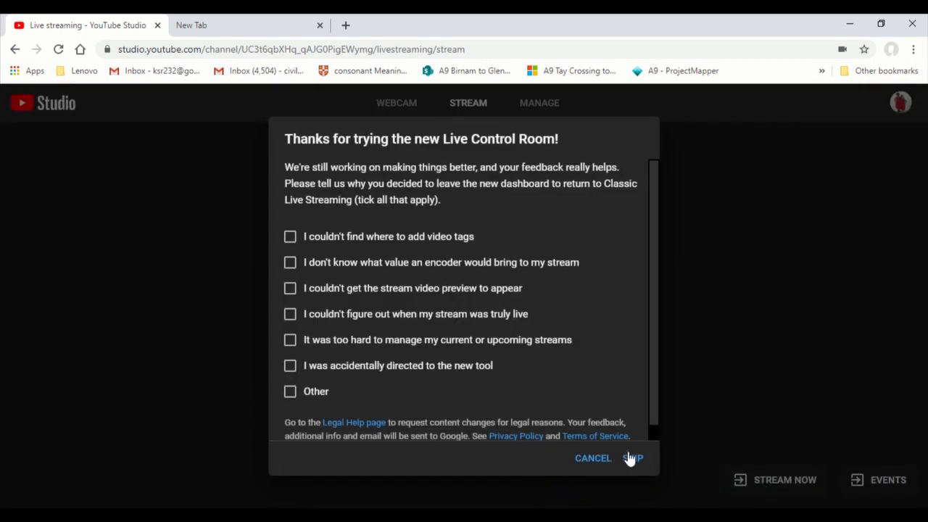
pyautogui.click(633, 457)
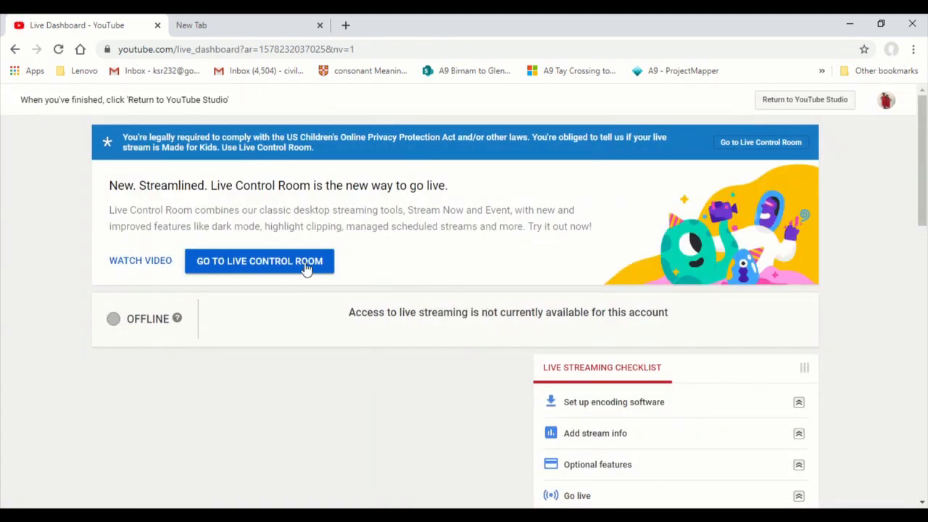
pyautogui.click(259, 261)
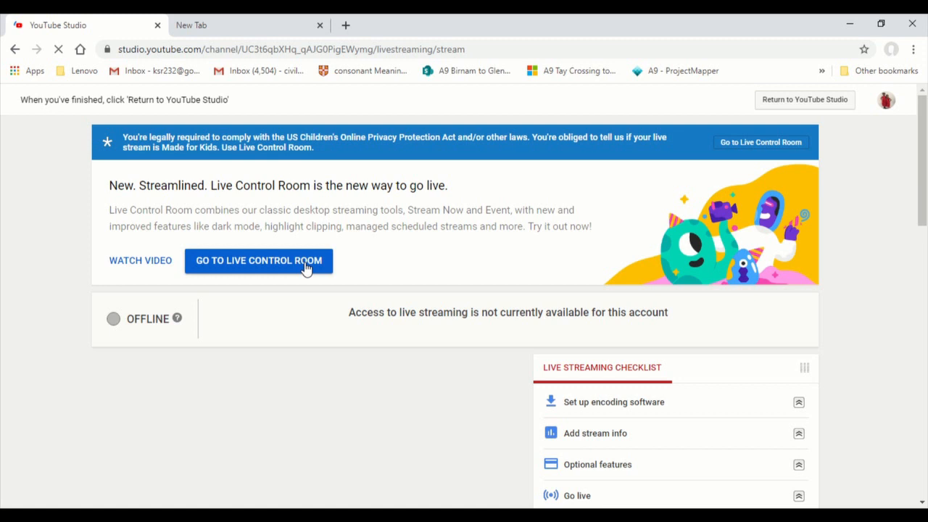
pyautogui.click(258, 260)
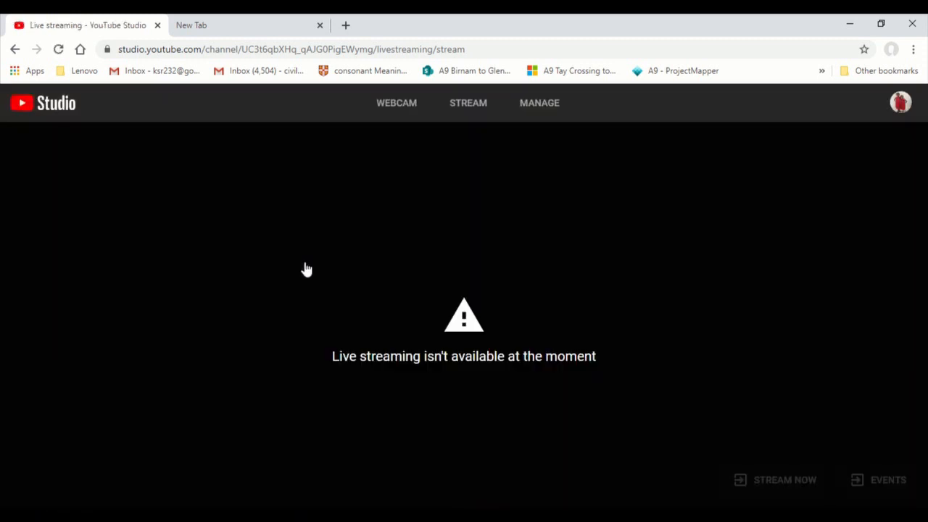
pyautogui.moveTo(535, 133)
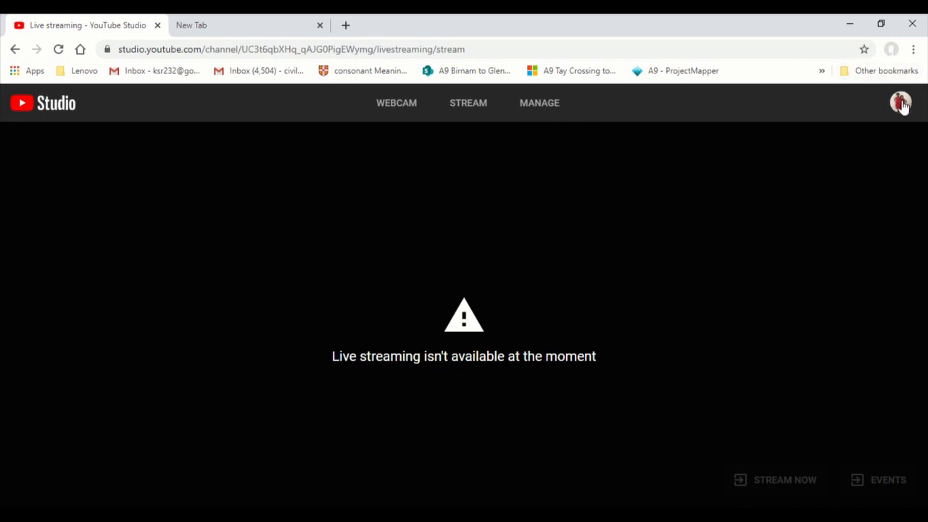
pyautogui.click(901, 103)
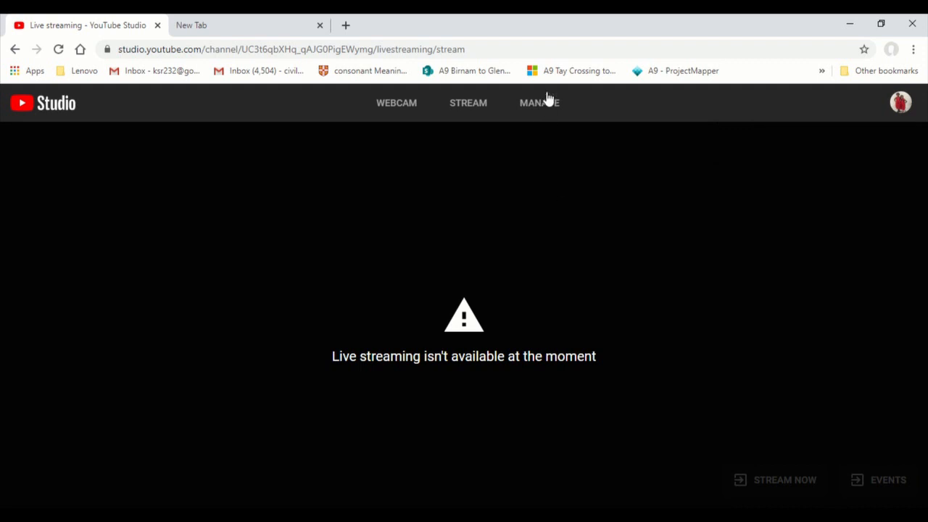
# Step: Show 30 managed streams per page and open the 29 Dec 2019 IRU Bru Carnival stream
pyautogui.click(538, 102)
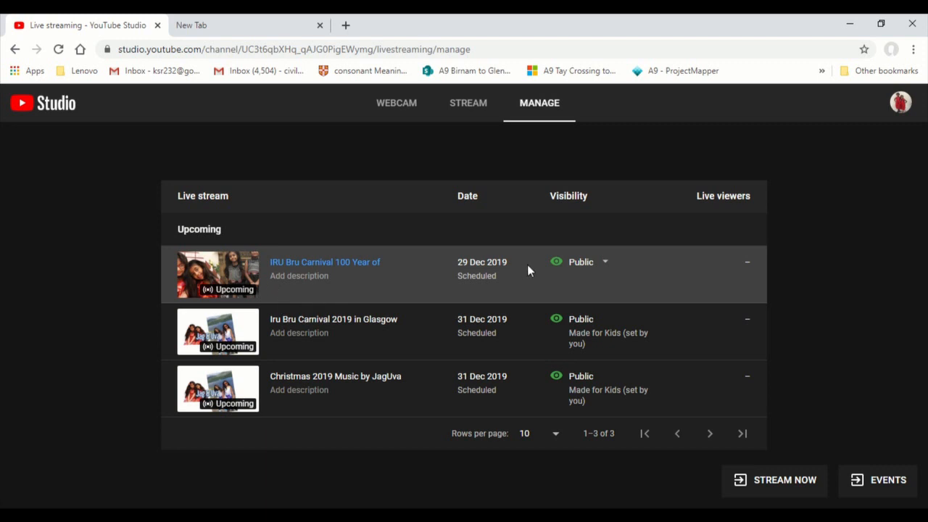
pyautogui.moveTo(335, 290)
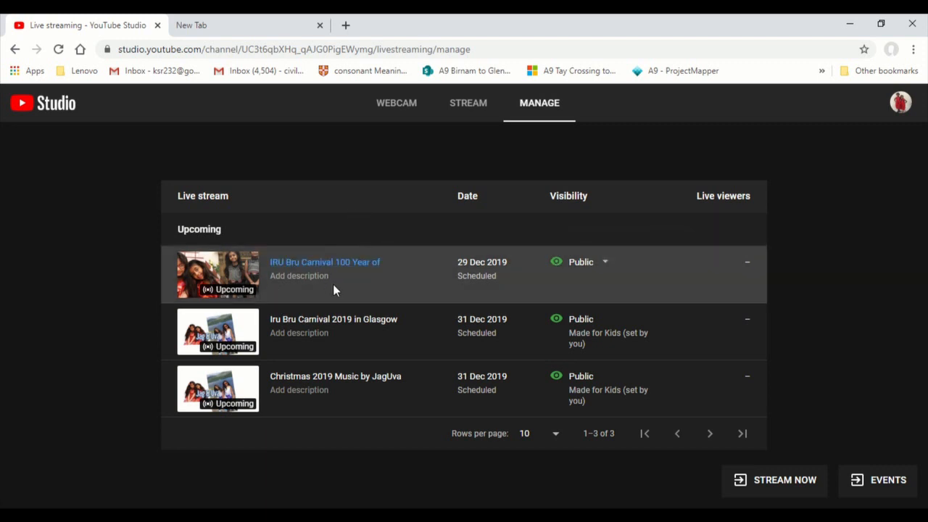
pyautogui.moveTo(715, 450)
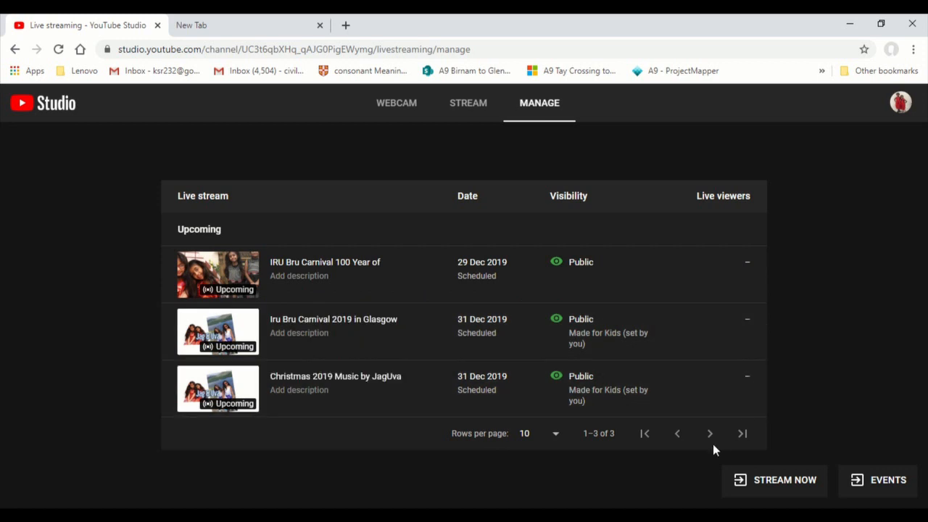
pyautogui.moveTo(710, 434)
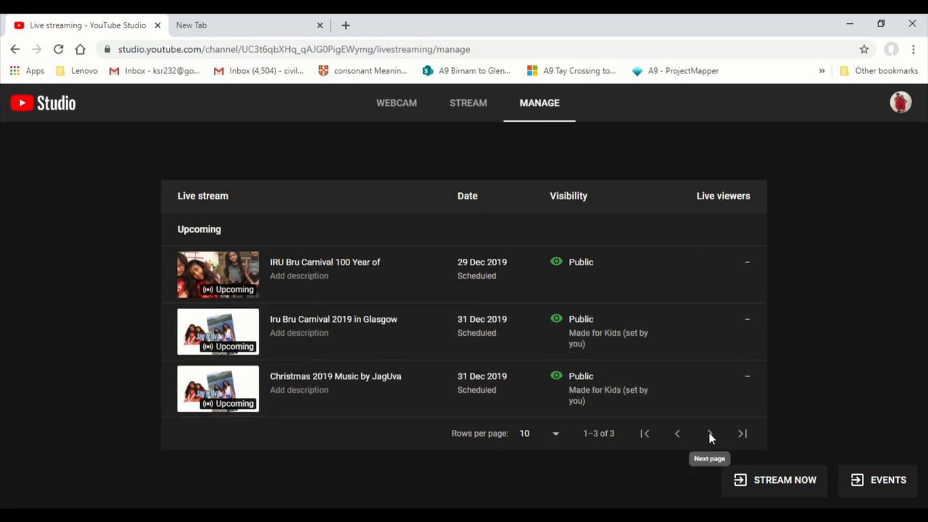
pyautogui.moveTo(694, 441)
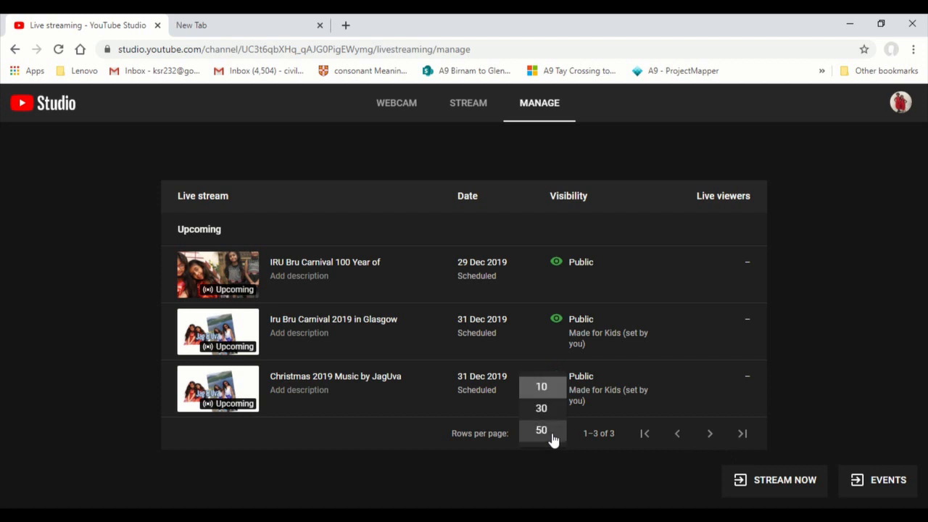
pyautogui.click(542, 407)
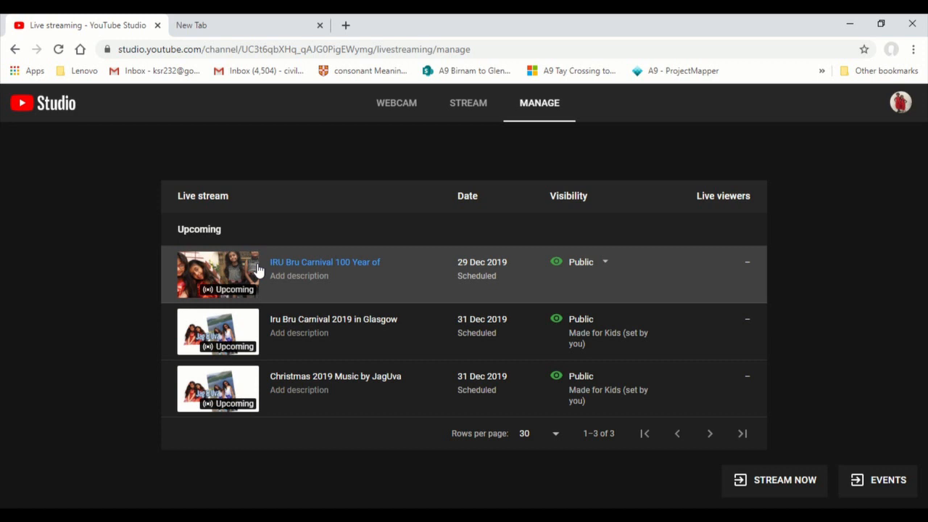
pyautogui.click(901, 102)
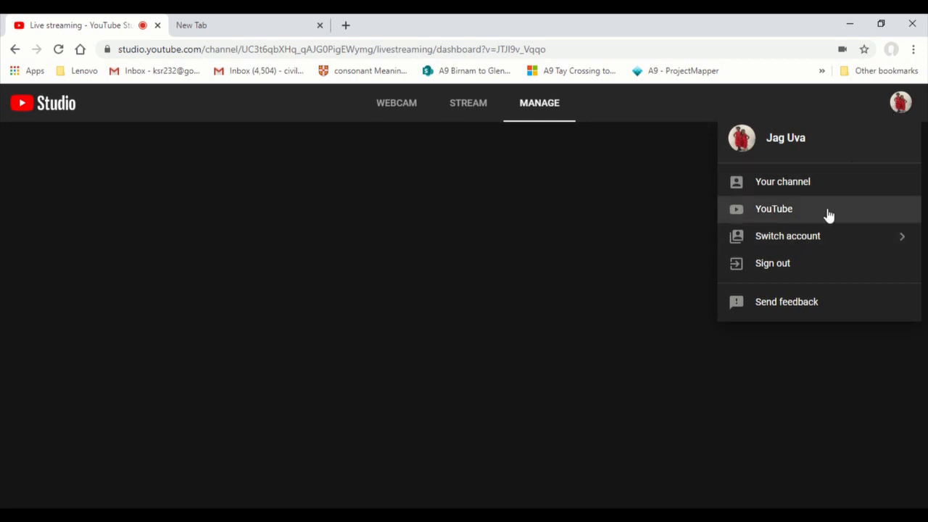
pyautogui.moveTo(823, 182)
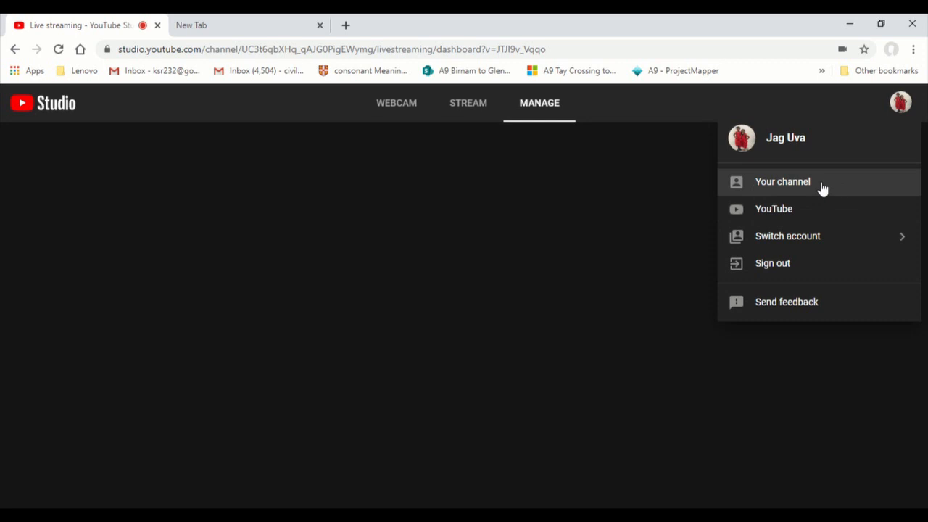
# Step: Try Stream Now from the Stream page and skip the feedback survey
pyautogui.click(468, 102)
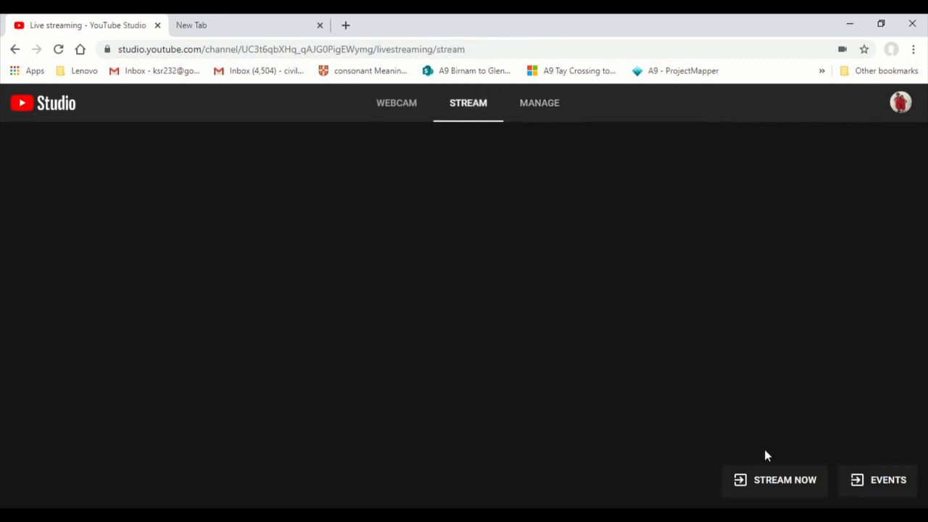
pyautogui.click(785, 479)
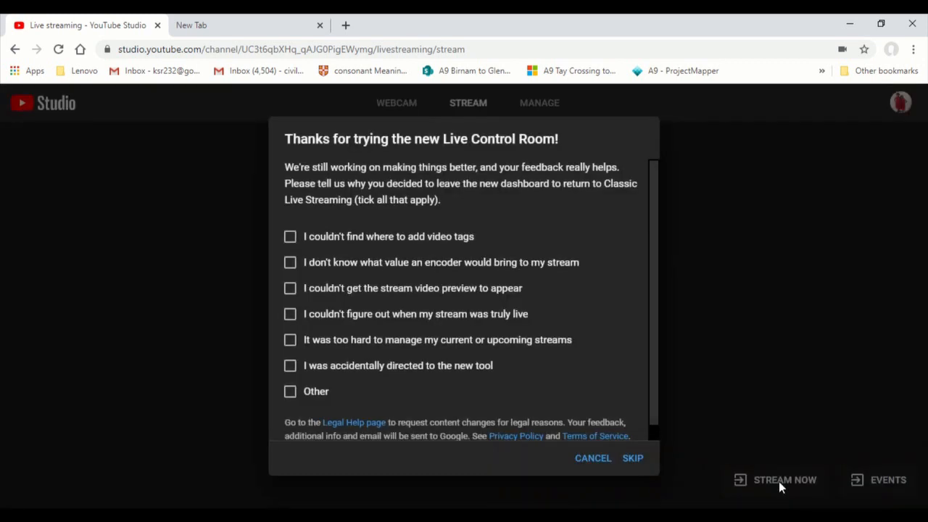
pyautogui.click(632, 458)
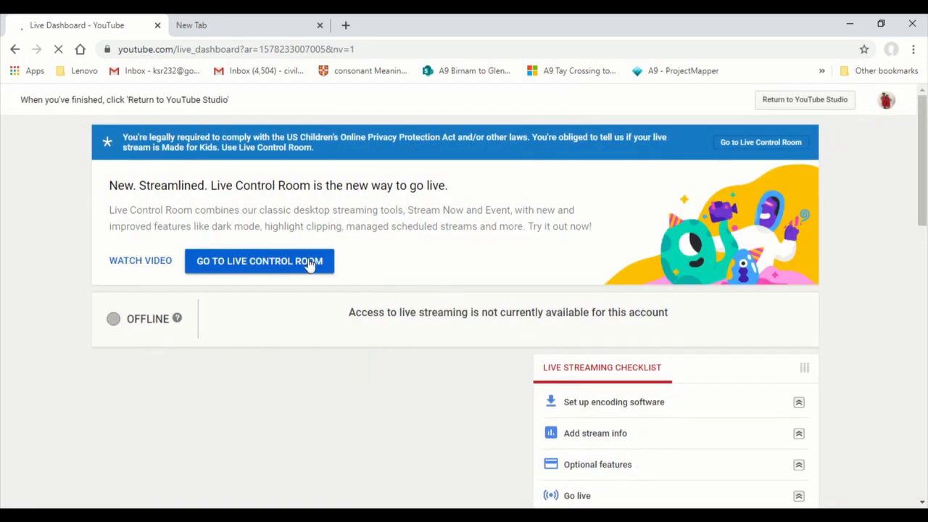
pyautogui.click(259, 261)
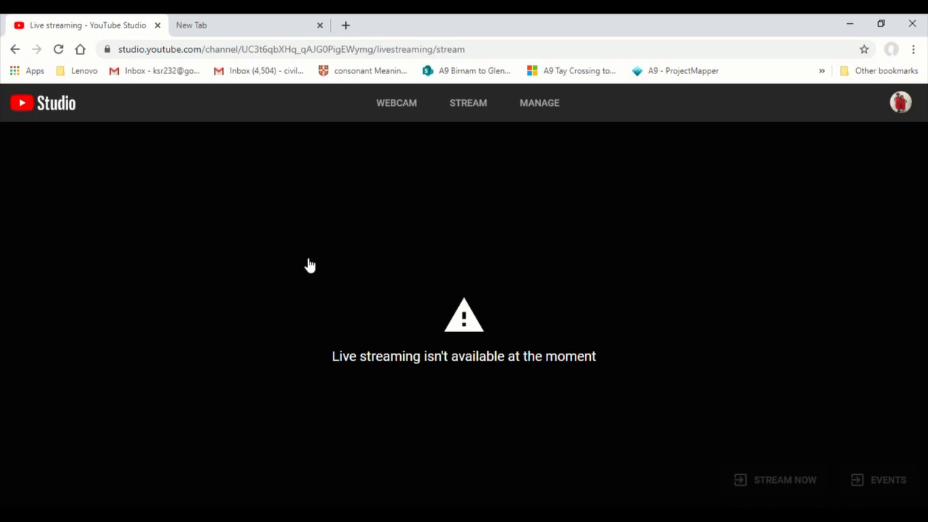
pyautogui.moveTo(867, 138)
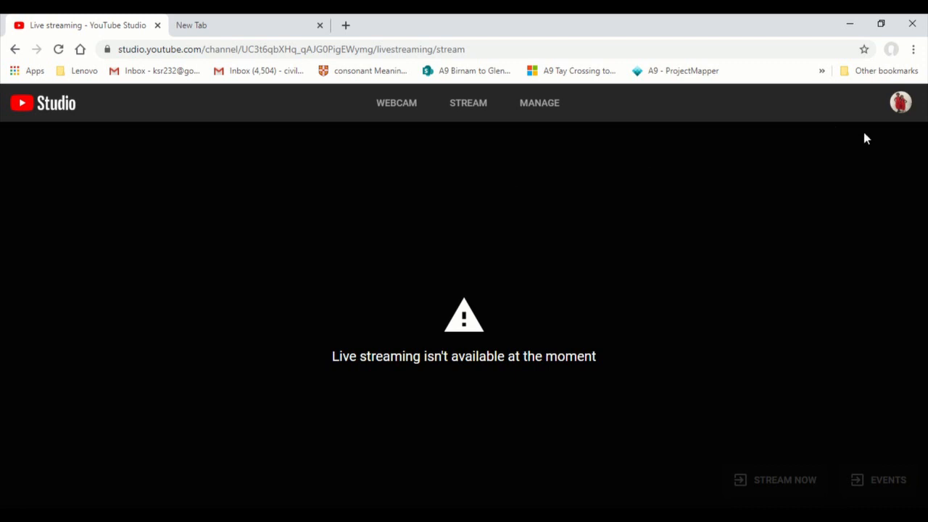
pyautogui.moveTo(886, 144)
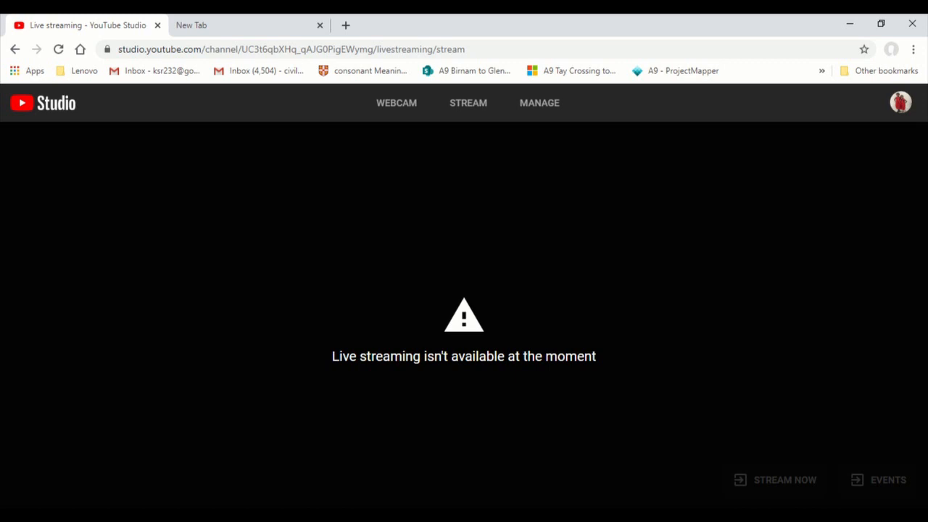
pyautogui.moveTo(769, 185)
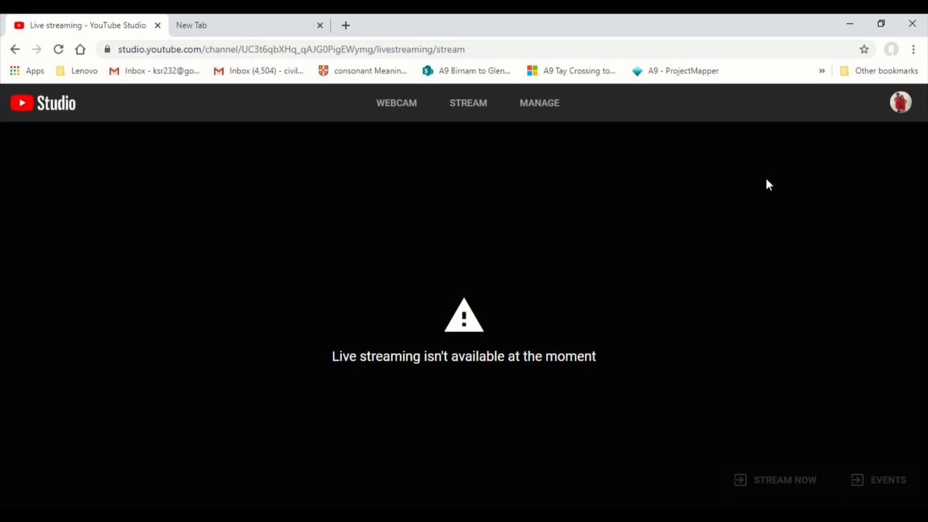